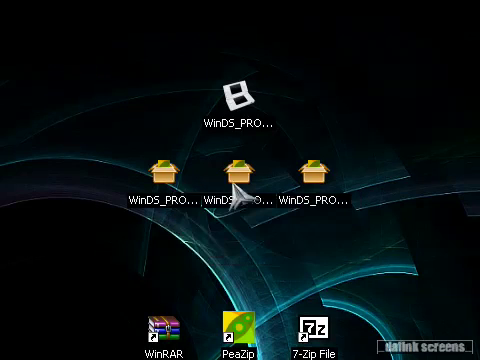
pyautogui.moveTo(235, 185)
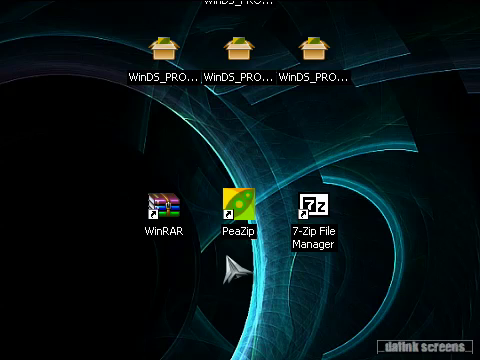
# - Launch WinRAR from its Desktop shortcut, bringing up the trial license reminder
pyautogui.click(160, 208)
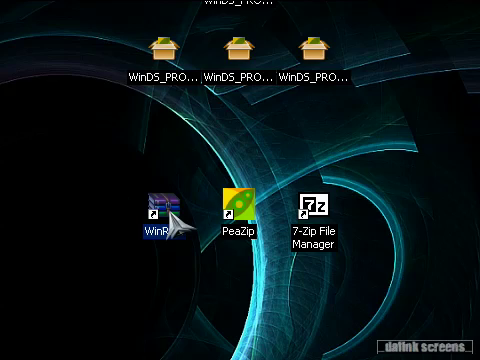
pyautogui.doubleClick(157, 210)
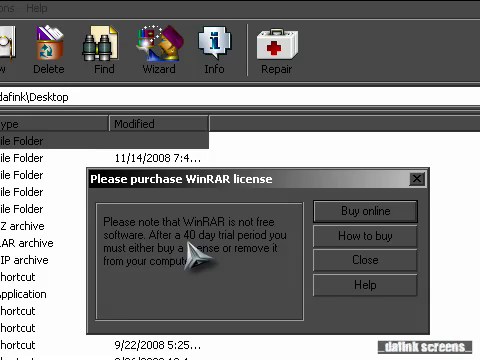
pyautogui.moveTo(200, 255)
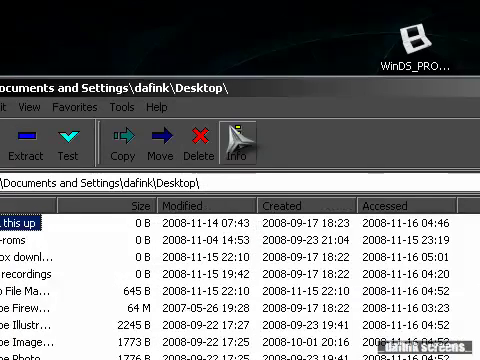
pyautogui.moveTo(245, 140)
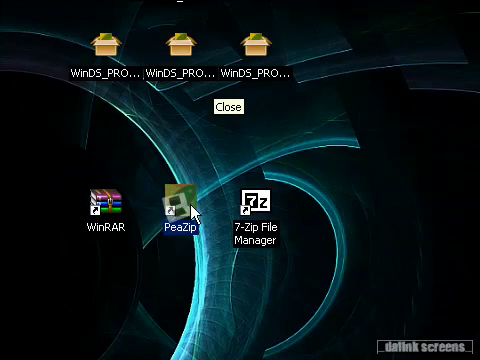
# - Launch PeaZip and open the compression options for the WinDS_PRO_14a.exe archive
pyautogui.doubleClick(175, 200)
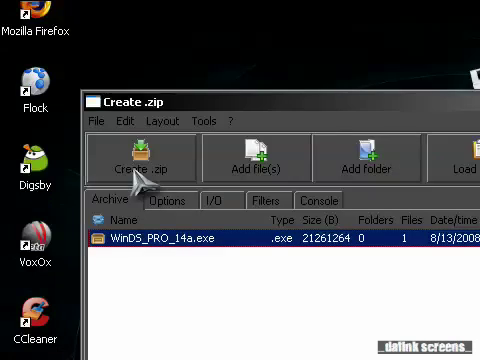
pyautogui.click(167, 200)
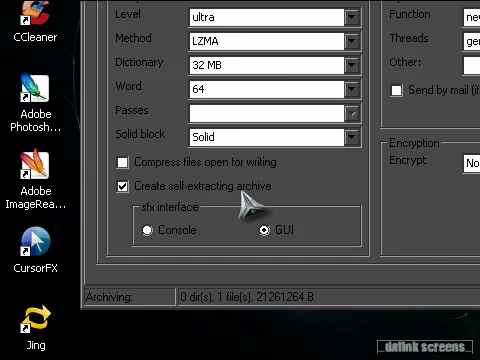
pyautogui.moveTo(240, 205)
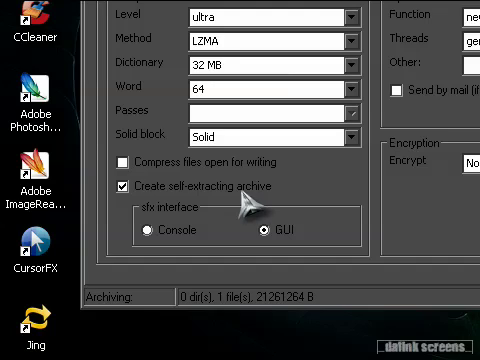
pyautogui.moveTo(240, 205)
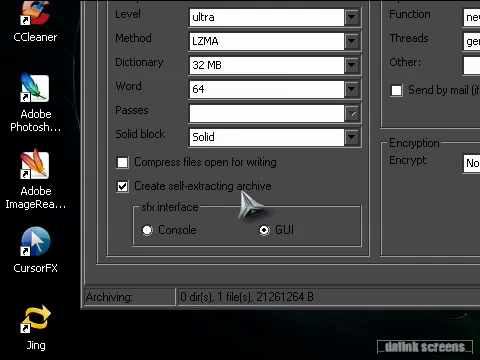
pyautogui.moveTo(245, 202)
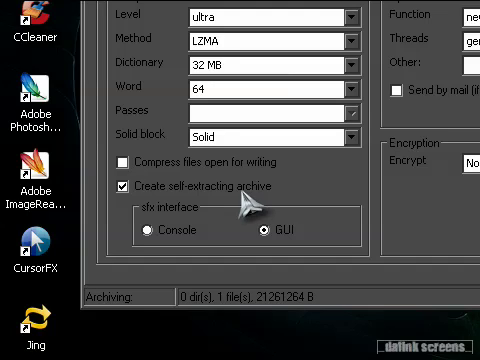